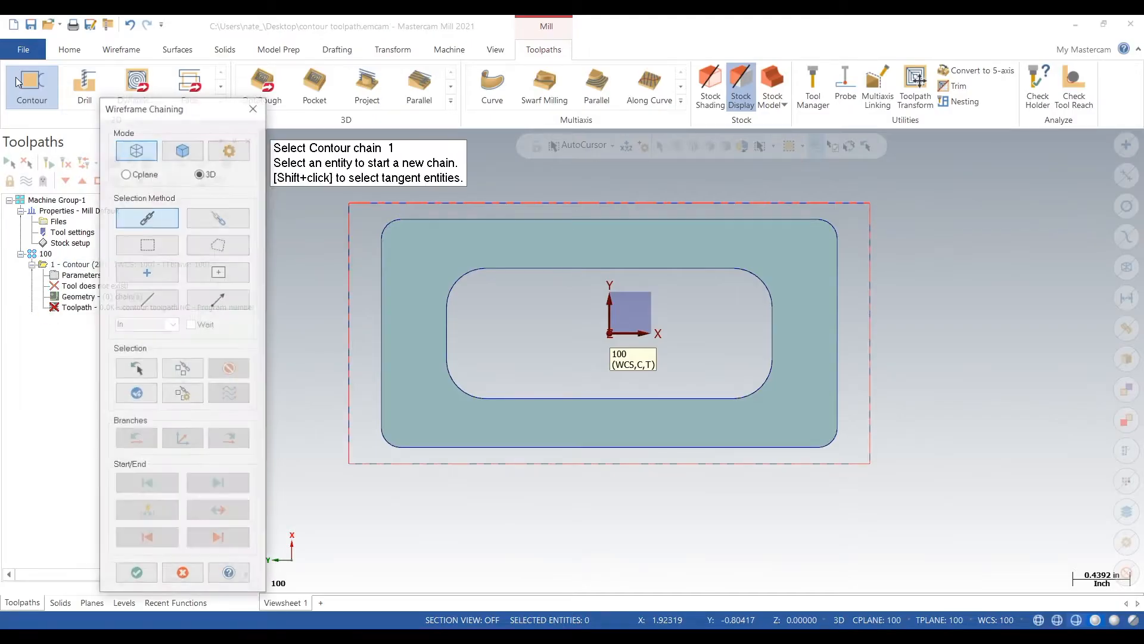
Chain the rounded rectangle outline as the contour geometry and bring up its parameters.
click(479, 224)
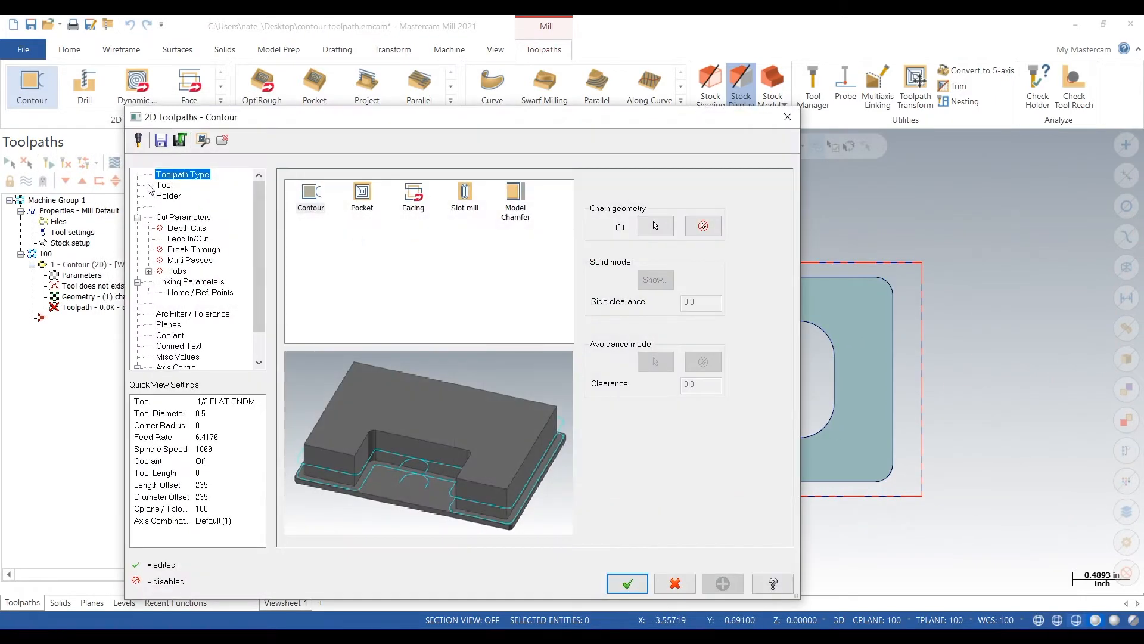
Assign library tool #290, the 1/2 flat endmill, to the contour toolpath.
click(163, 185)
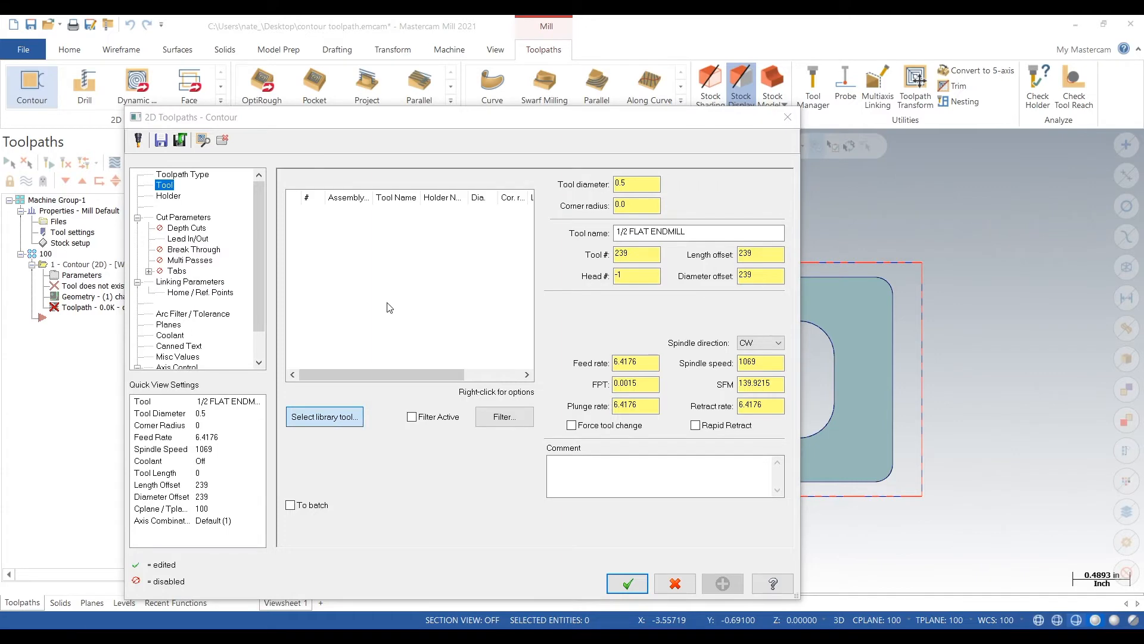
click(324, 417)
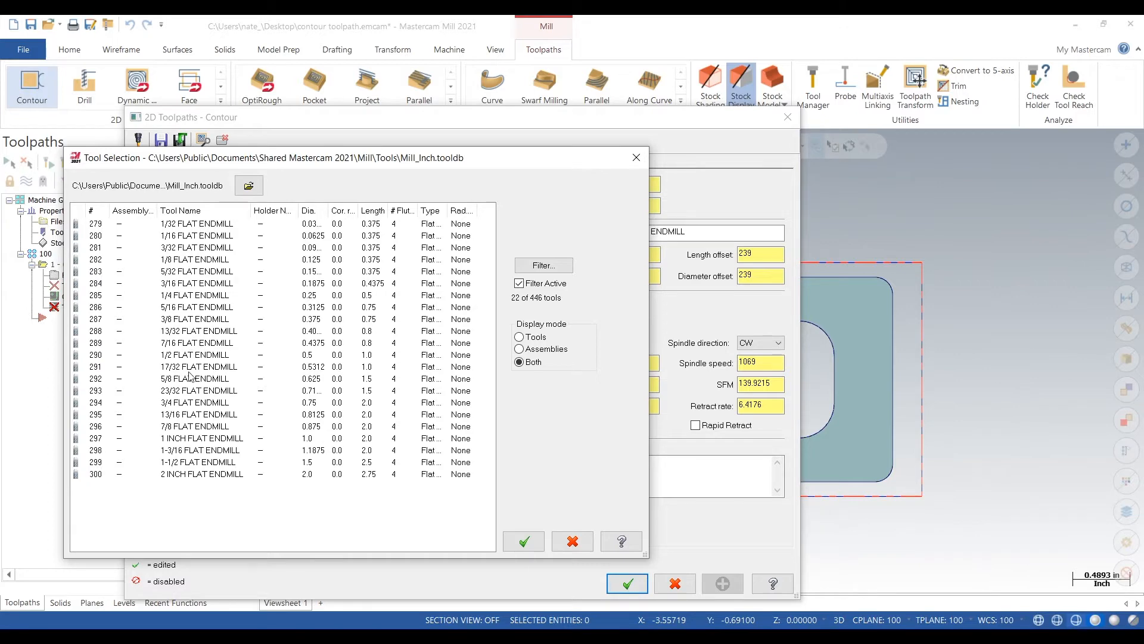
click(522, 541)
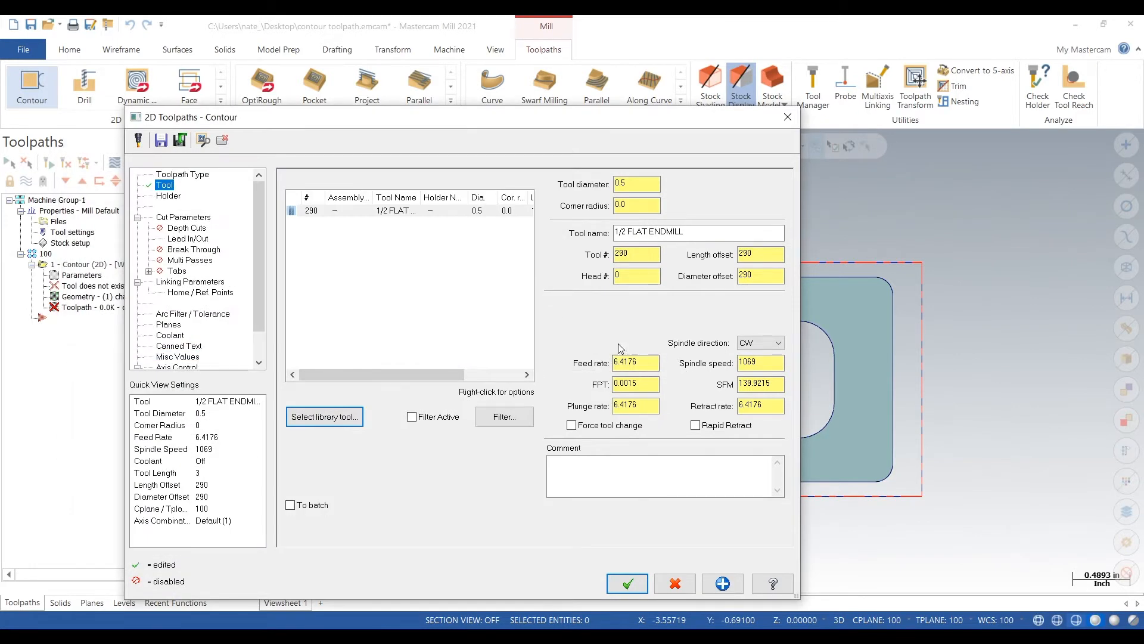
Start editing the chosen endmill and bring up the speeds-and-feeds calculator website.
right_click(395, 209)
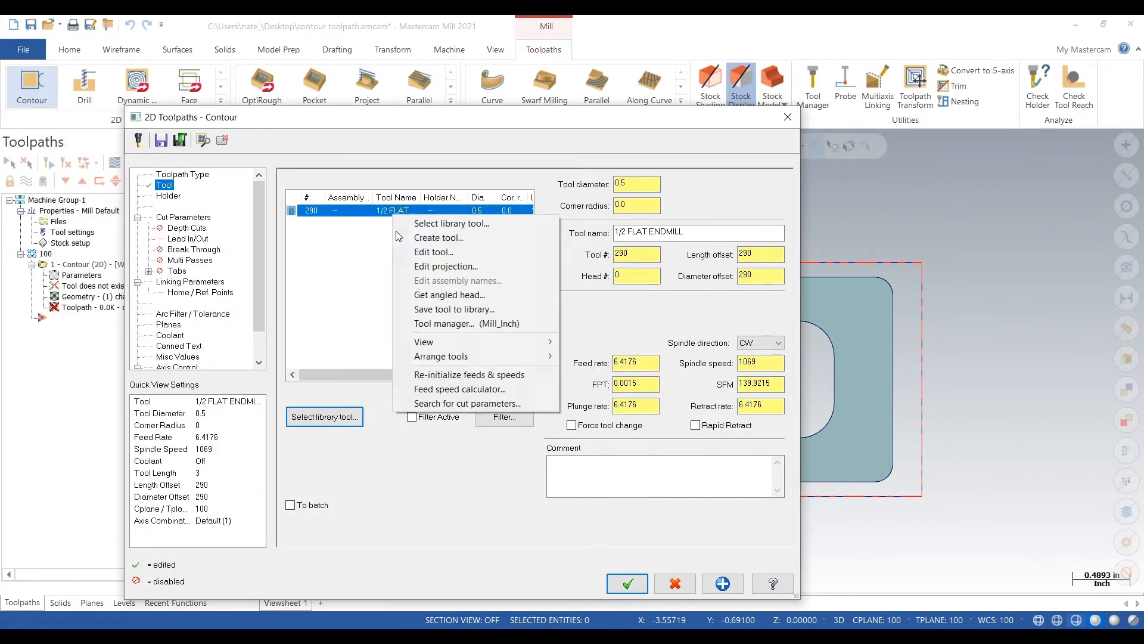
click(468, 373)
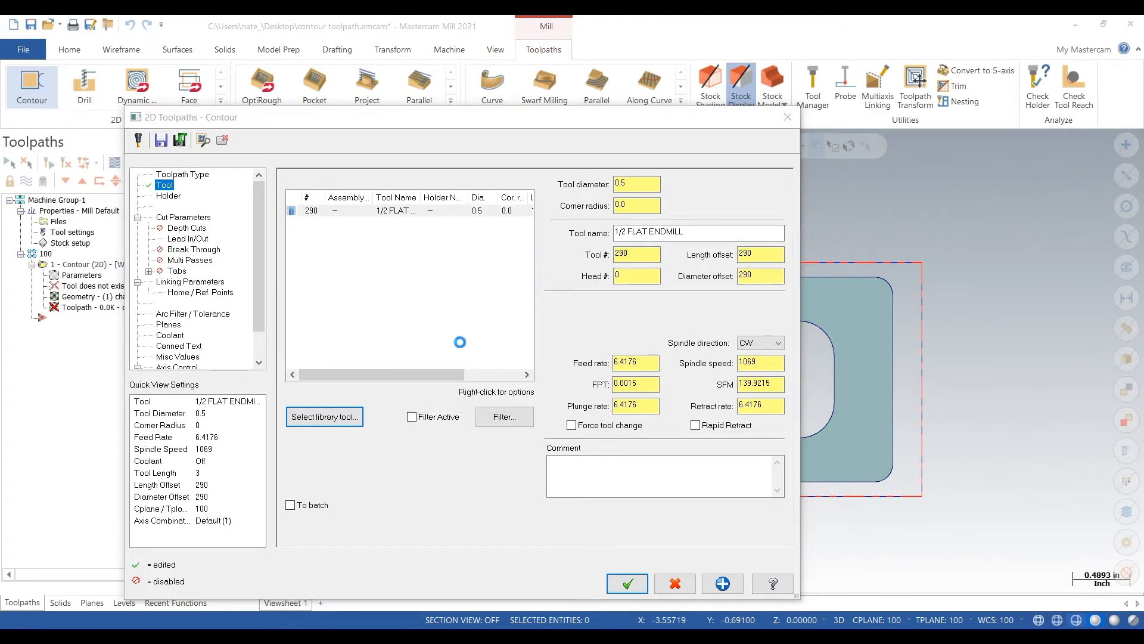
click(324, 417)
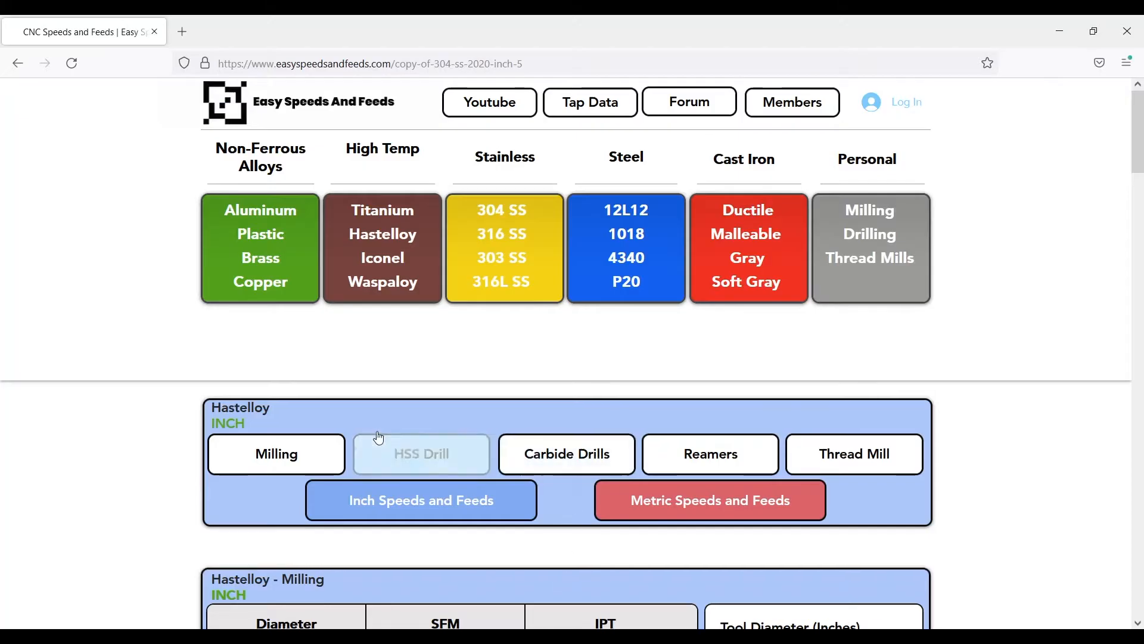
Calculate Hastelloy milling speeds for a 0.5 inch tool, 80 SFM, 7 teeth, giving 611 RPM.
scroll(down, 3)
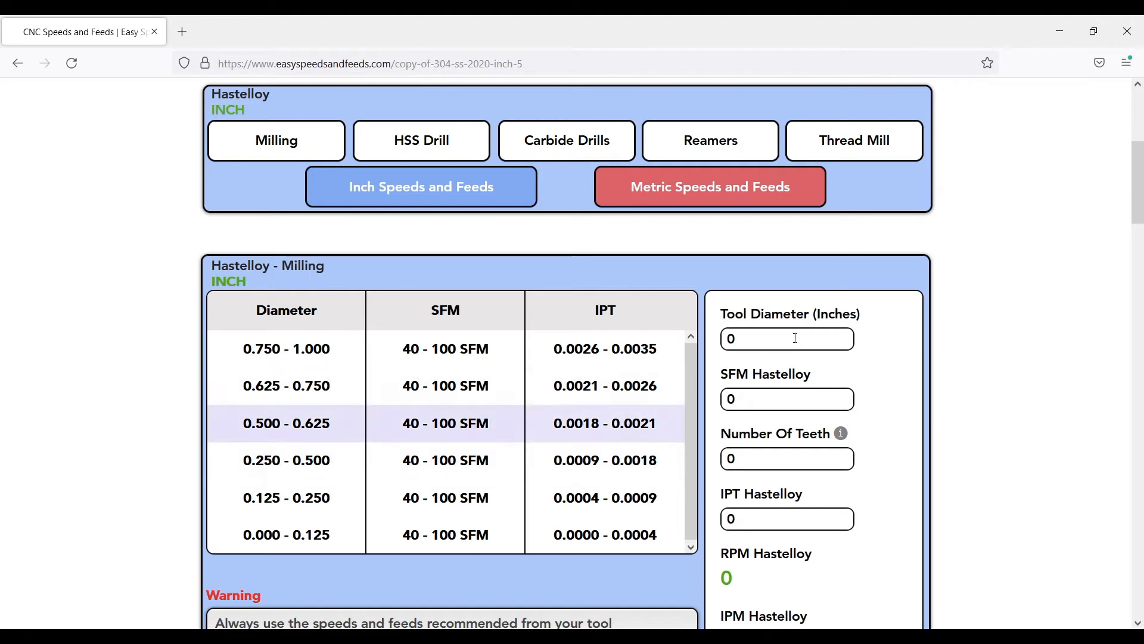
text(0.5)
text(80)
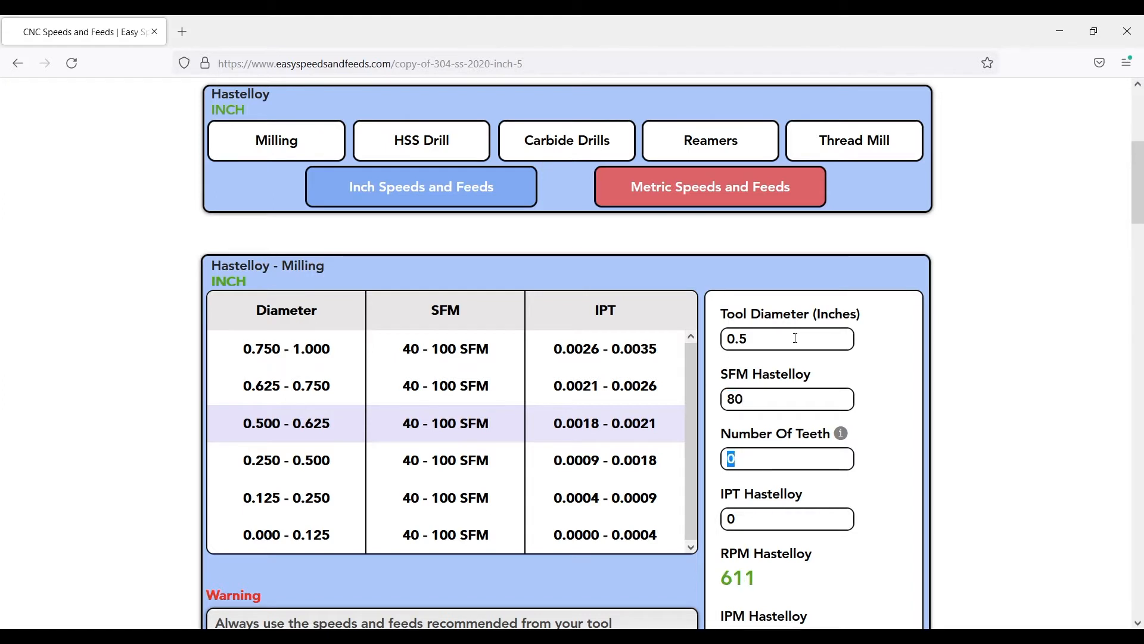
text(7)
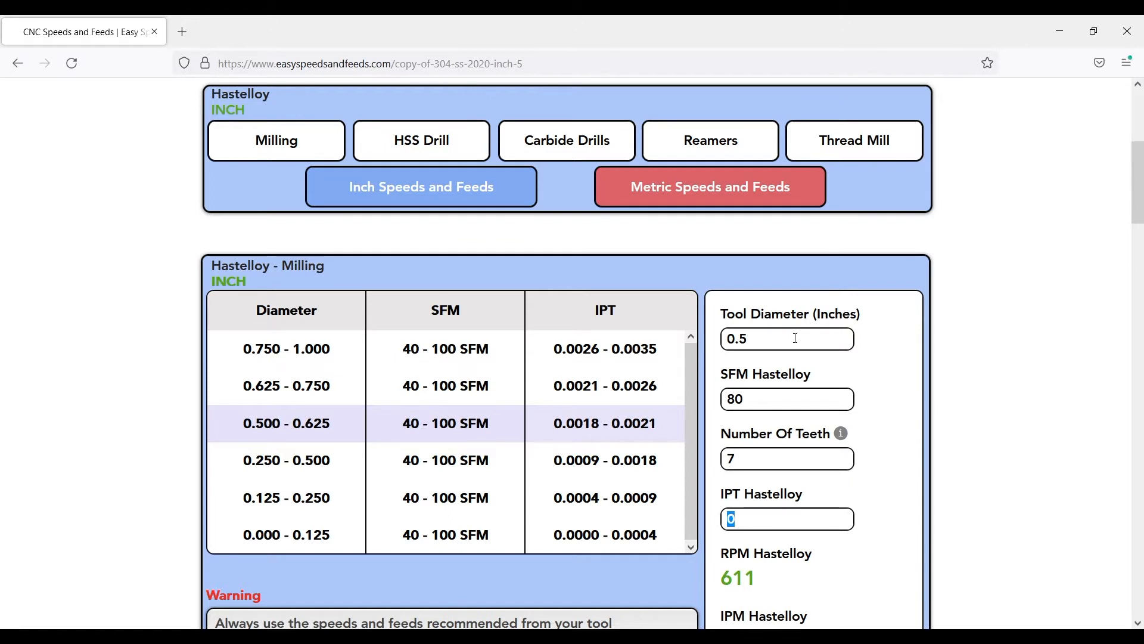
text(.00)
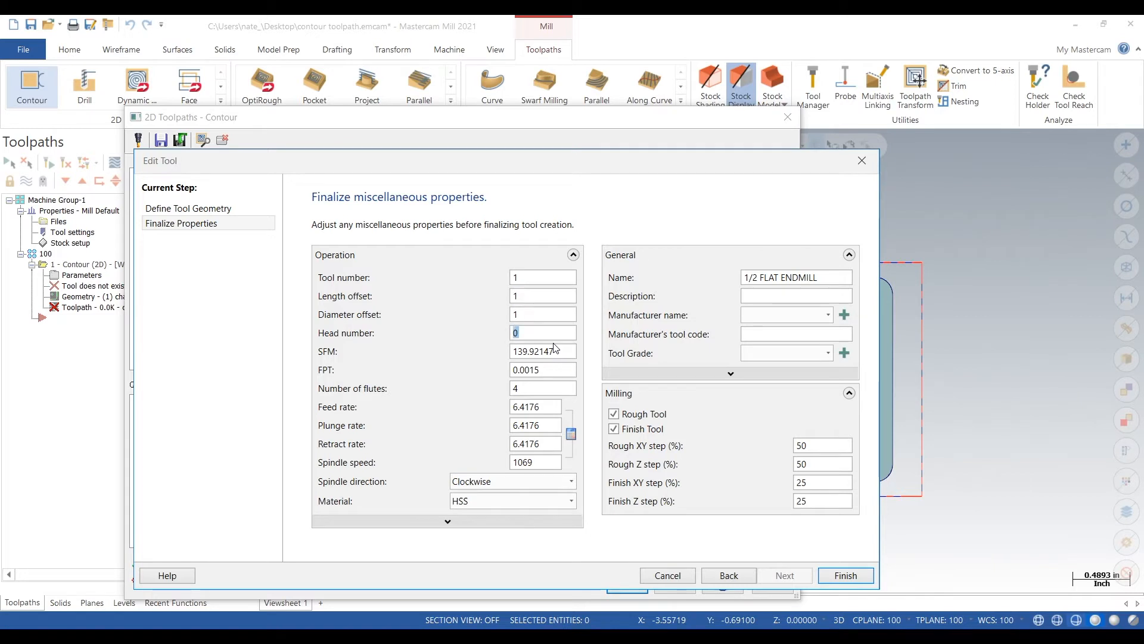
Give the endmill FPT 0.0014, feed/plunge/retract rates 6 and spindle speed 600, and finish editing.
click(535, 406)
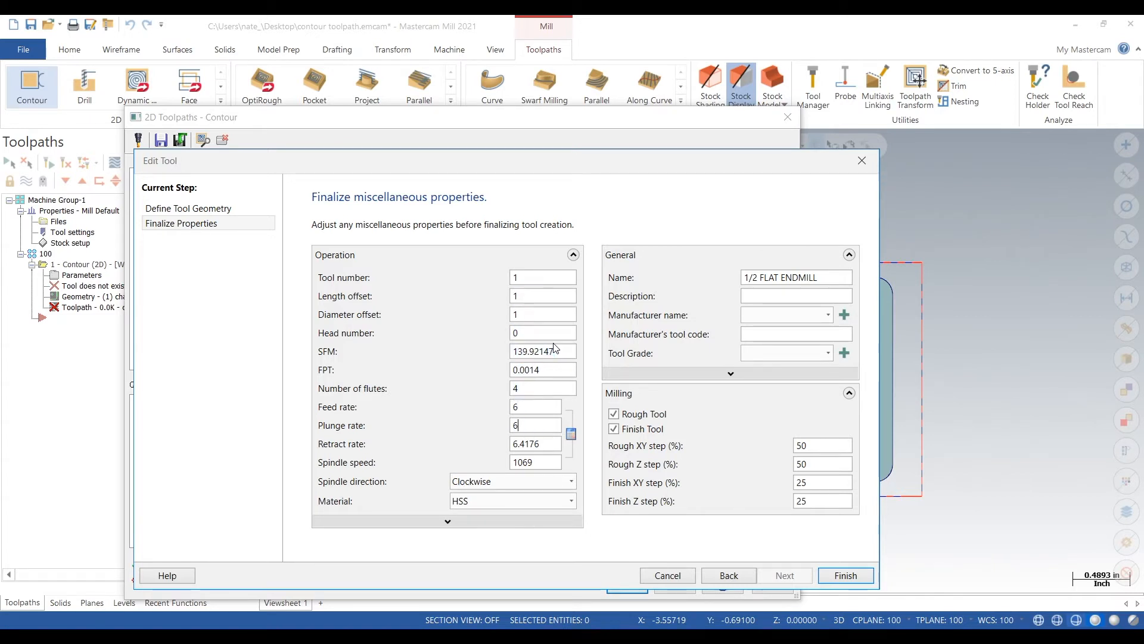
text(600)
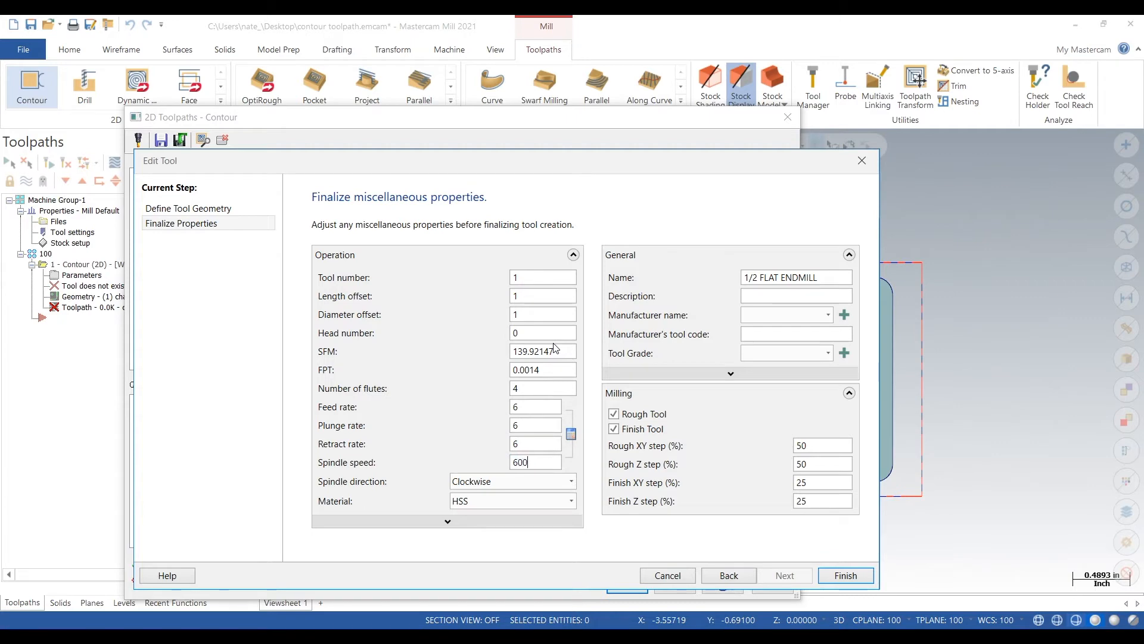
click(843, 574)
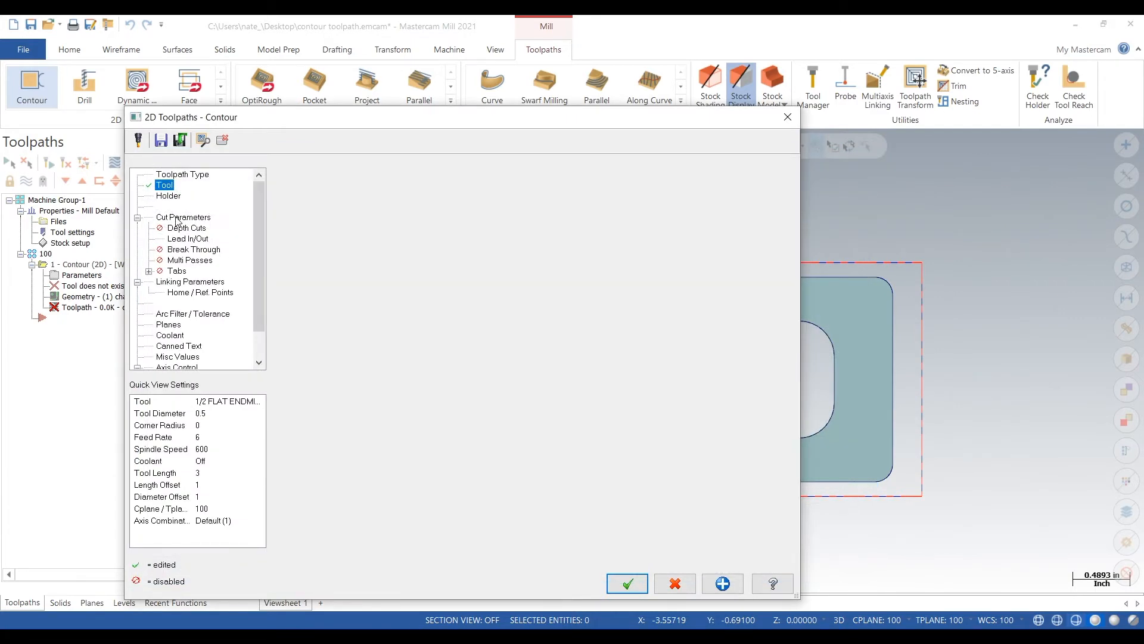
Set 2 rough passes spaced 0.1 and 1 finish pass of 0.005, then regenerate the toolpath.
click(184, 217)
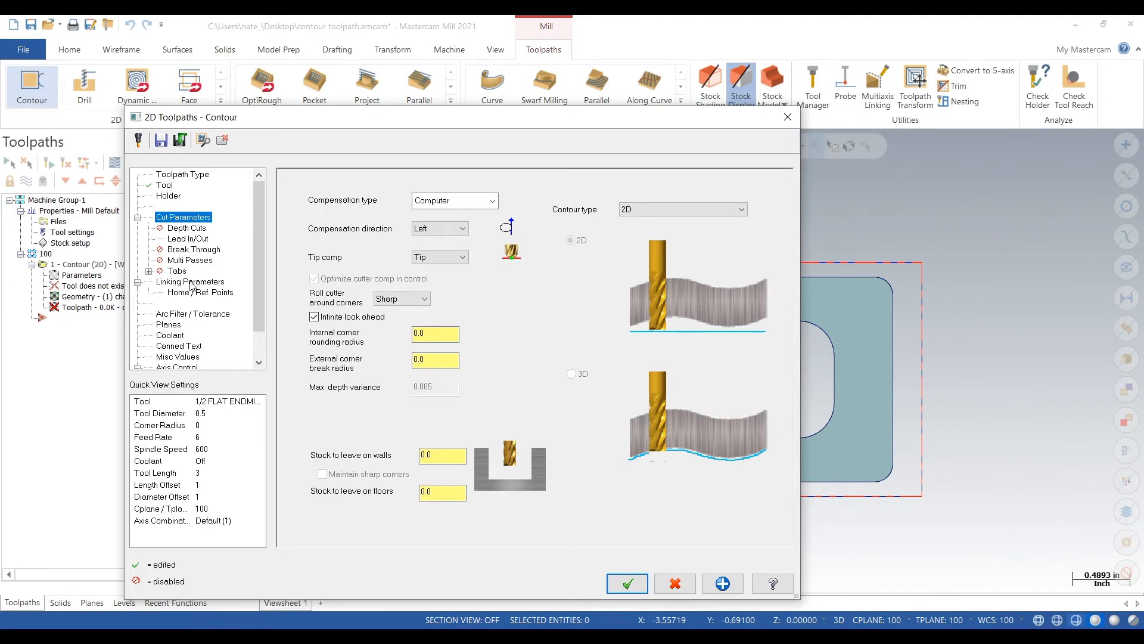
click(626, 583)
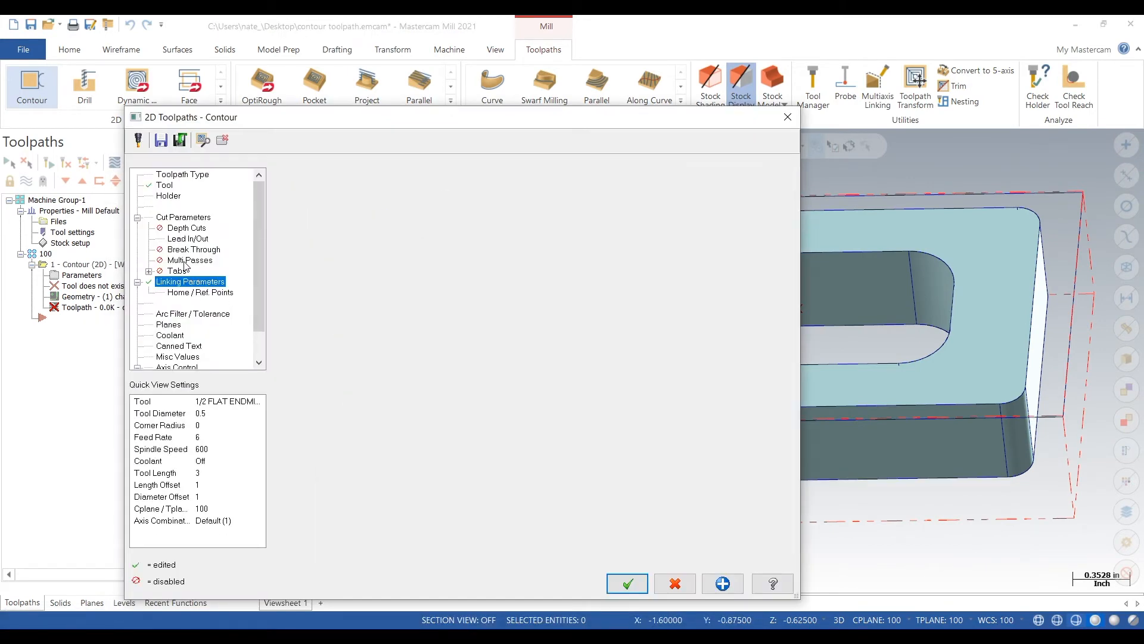
click(189, 261)
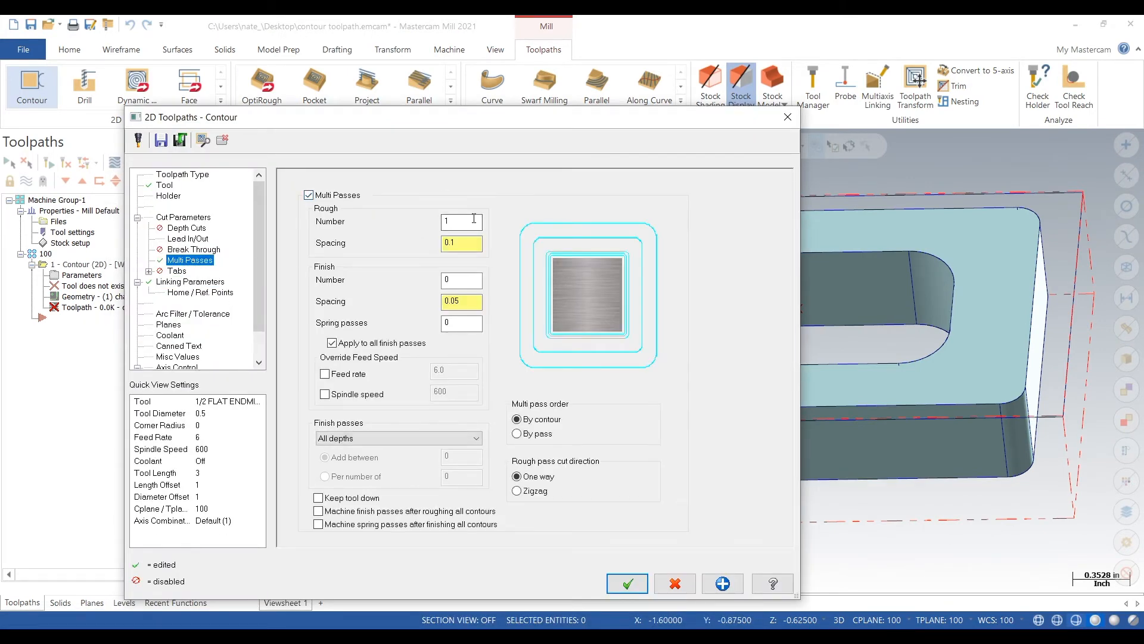
text(2)
click(461, 280)
text(1)
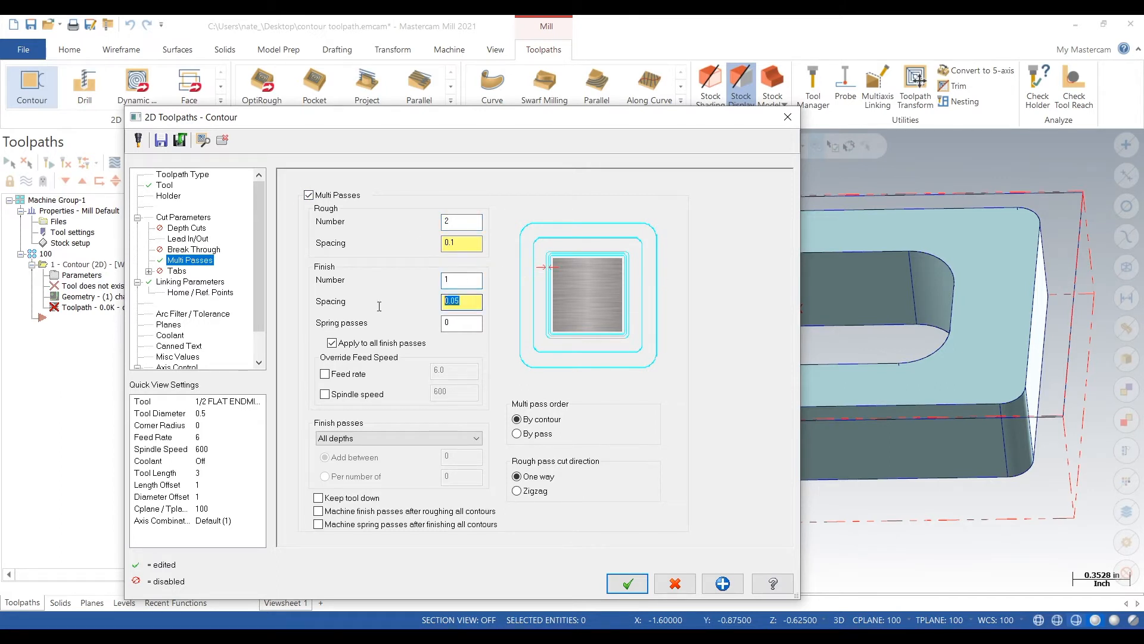
text(0.005)
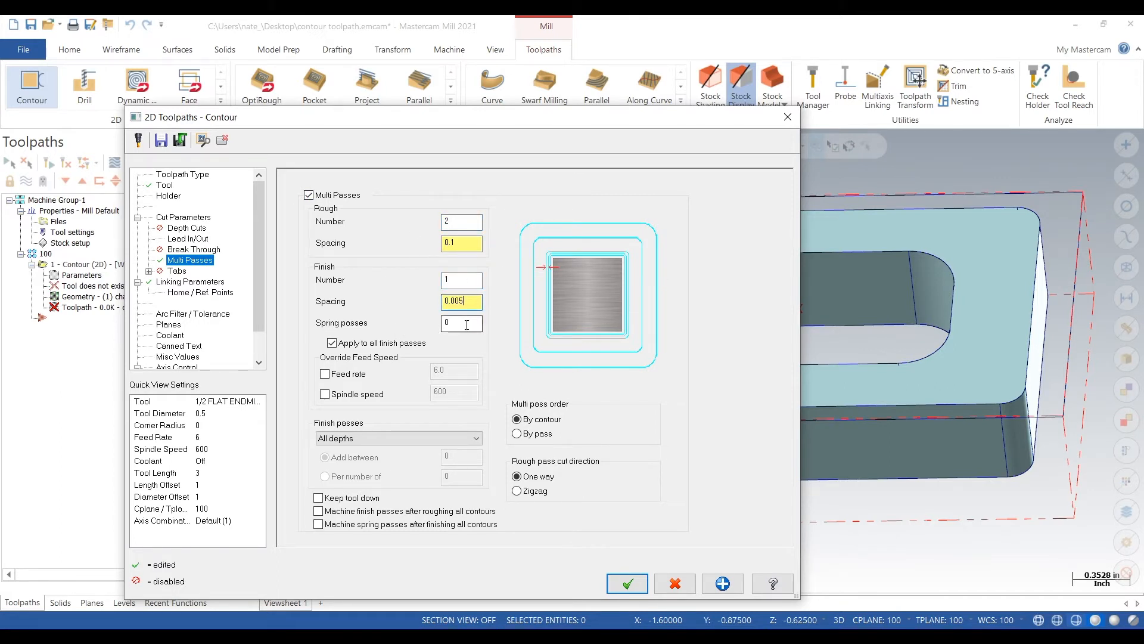
click(190, 281)
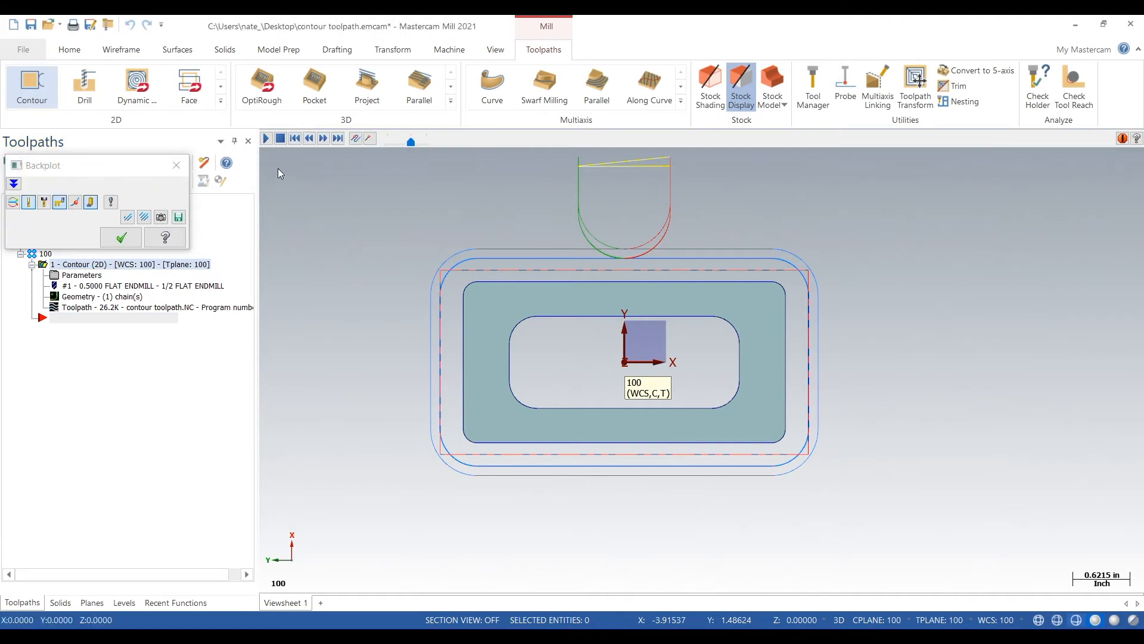
Play the multi-pass contour backplot through, then return to the toolpath's parameters.
click(266, 138)
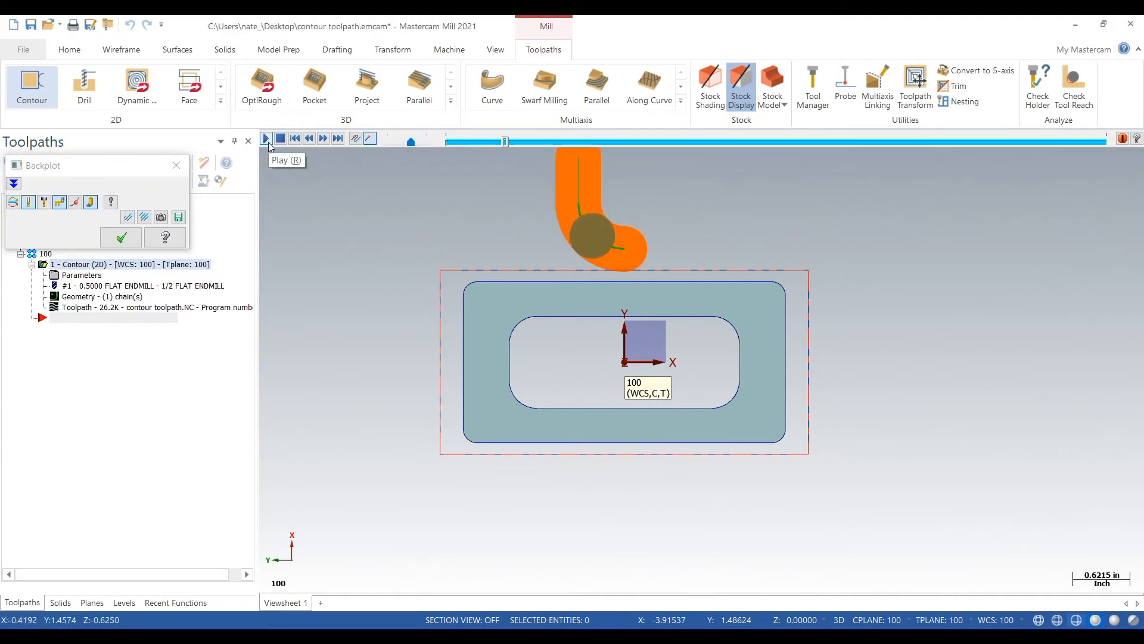
click(265, 138)
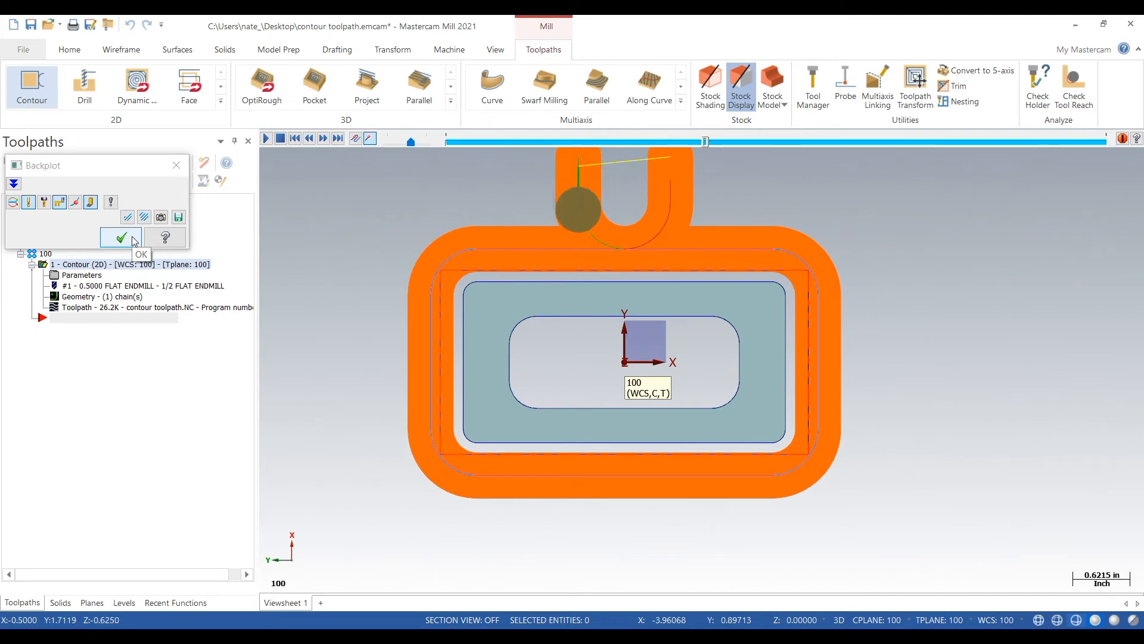
click(264, 138)
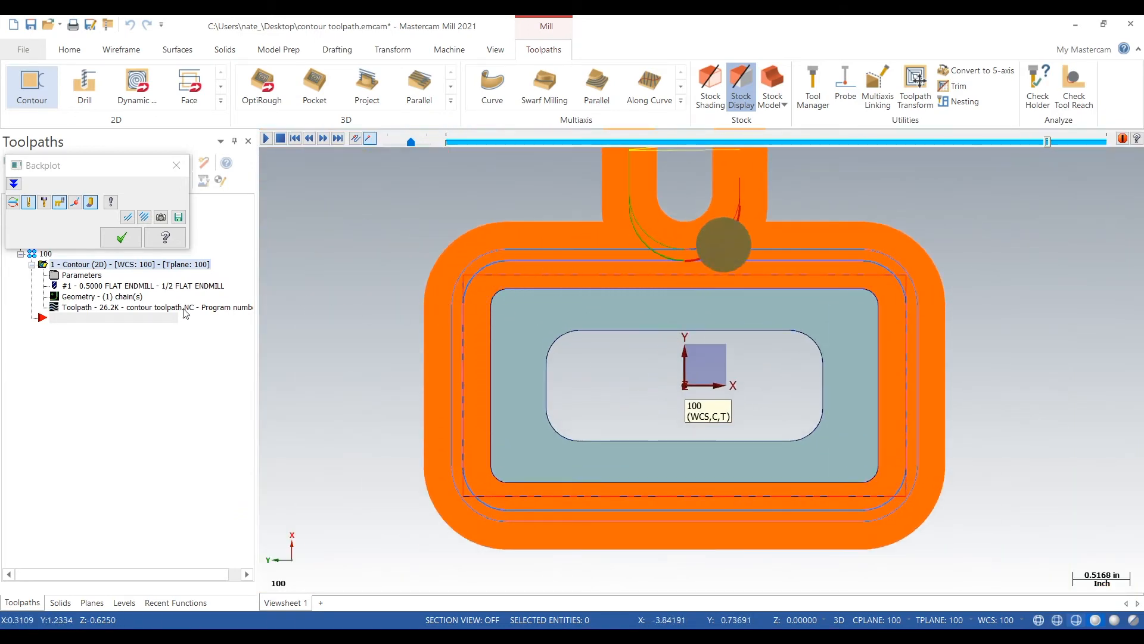
click(121, 236)
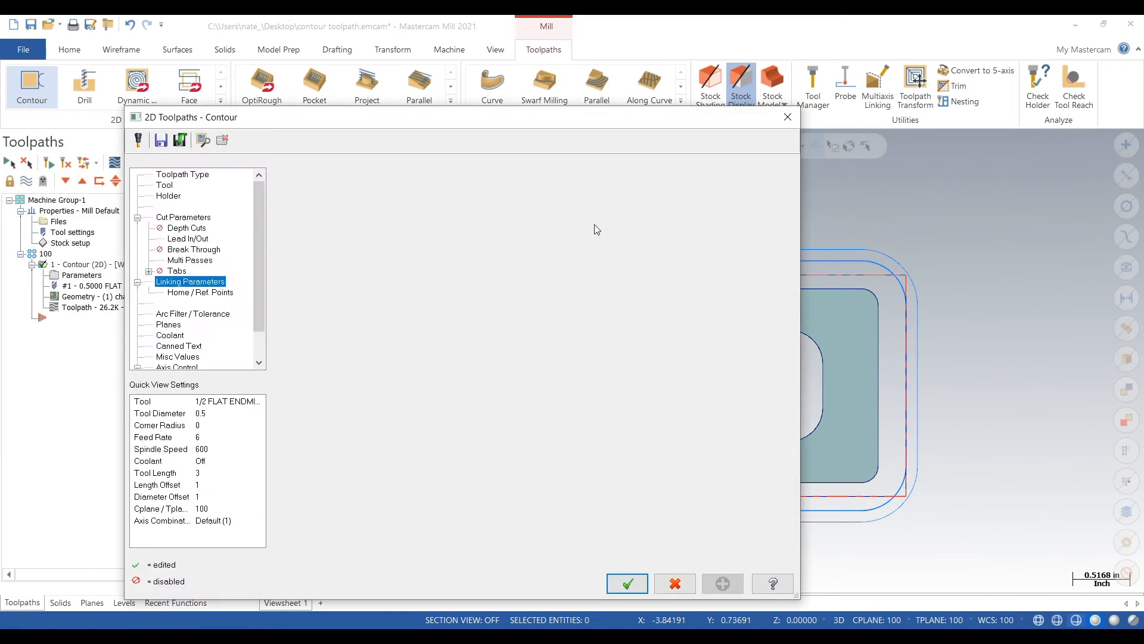
Change the contour type to Ramp, stepping down by depth 0.125 per lap.
click(183, 217)
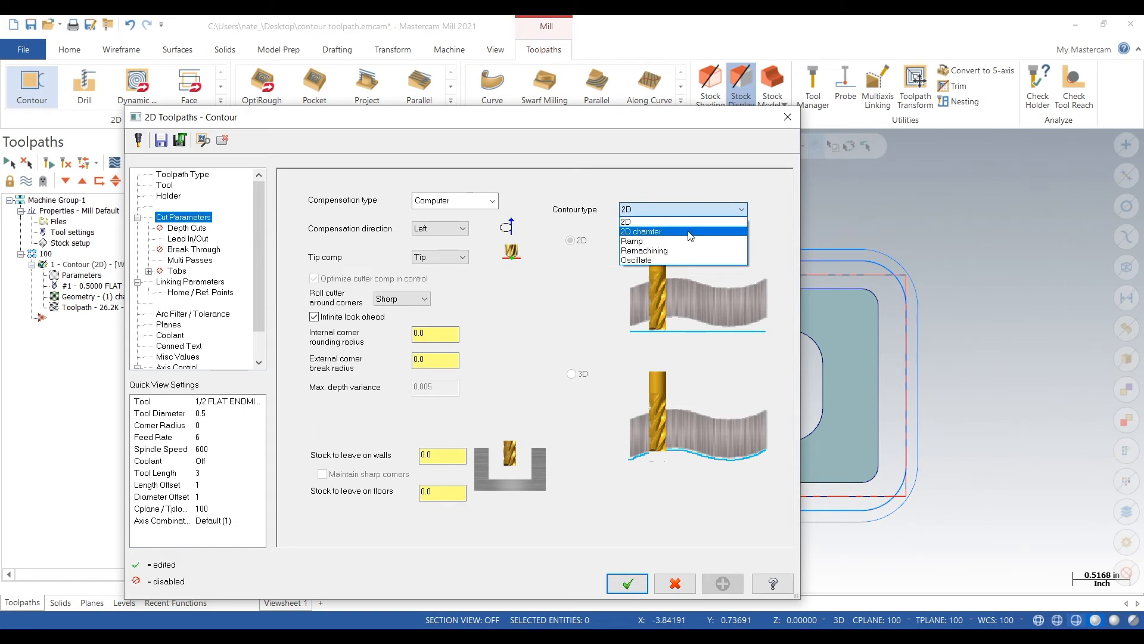
click(633, 241)
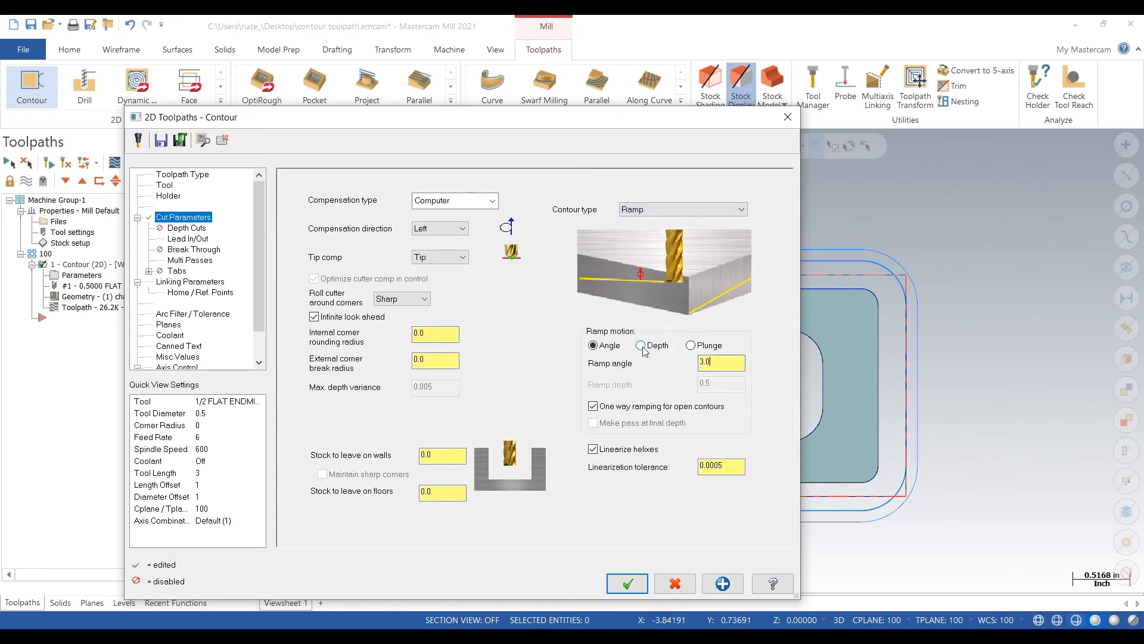
click(641, 346)
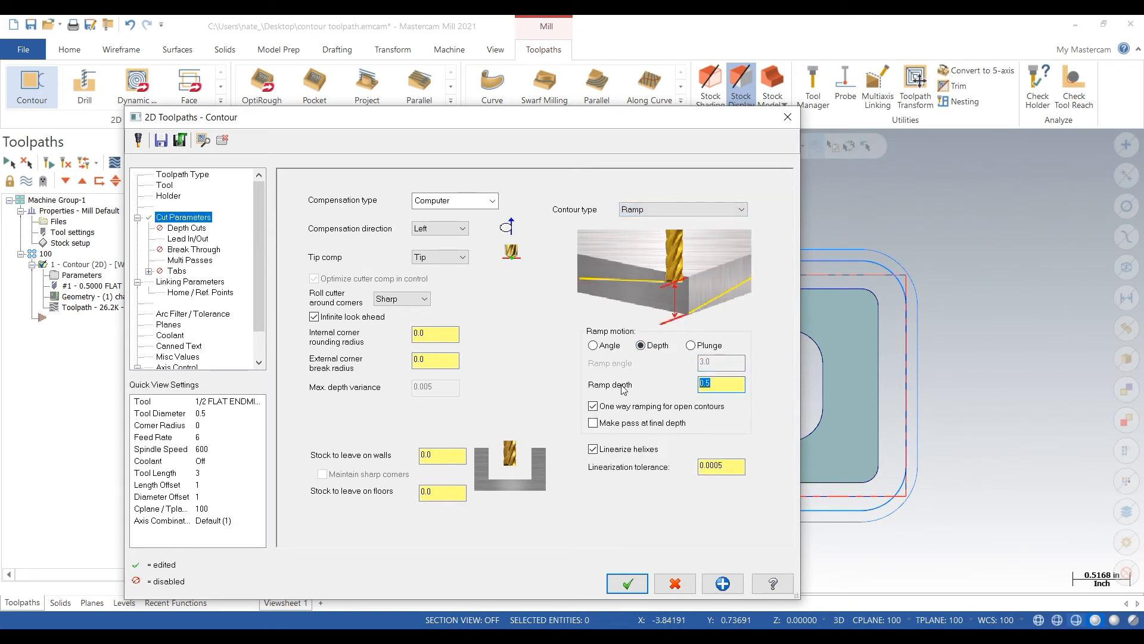
text(0.125)
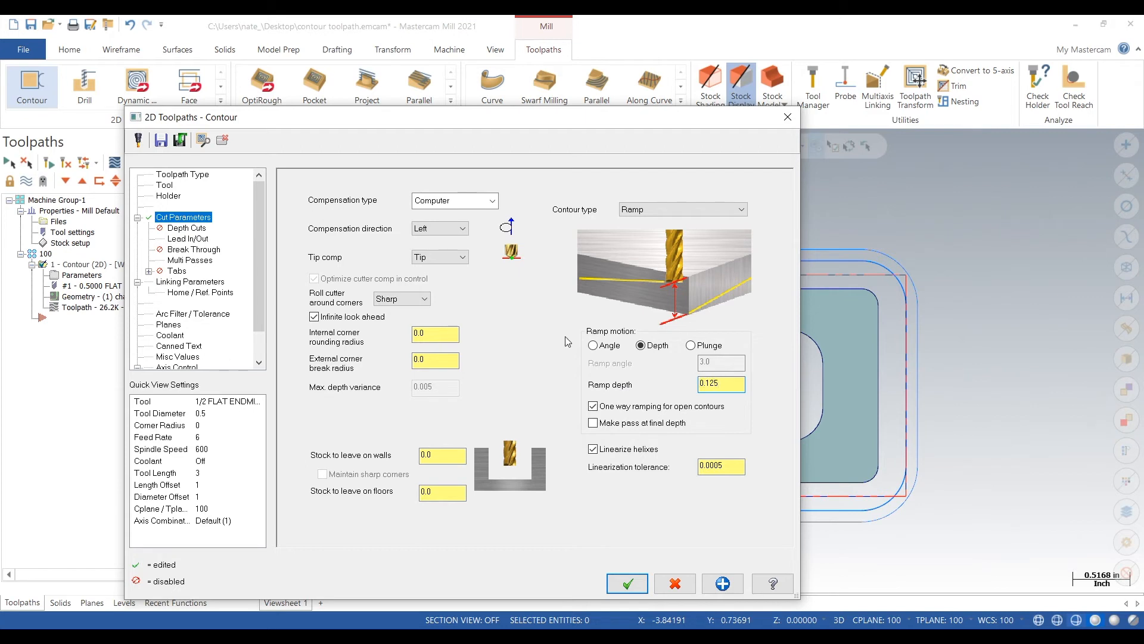
Reduce the rough passes to 1 and regenerate the ramp contour toolpath.
click(188, 260)
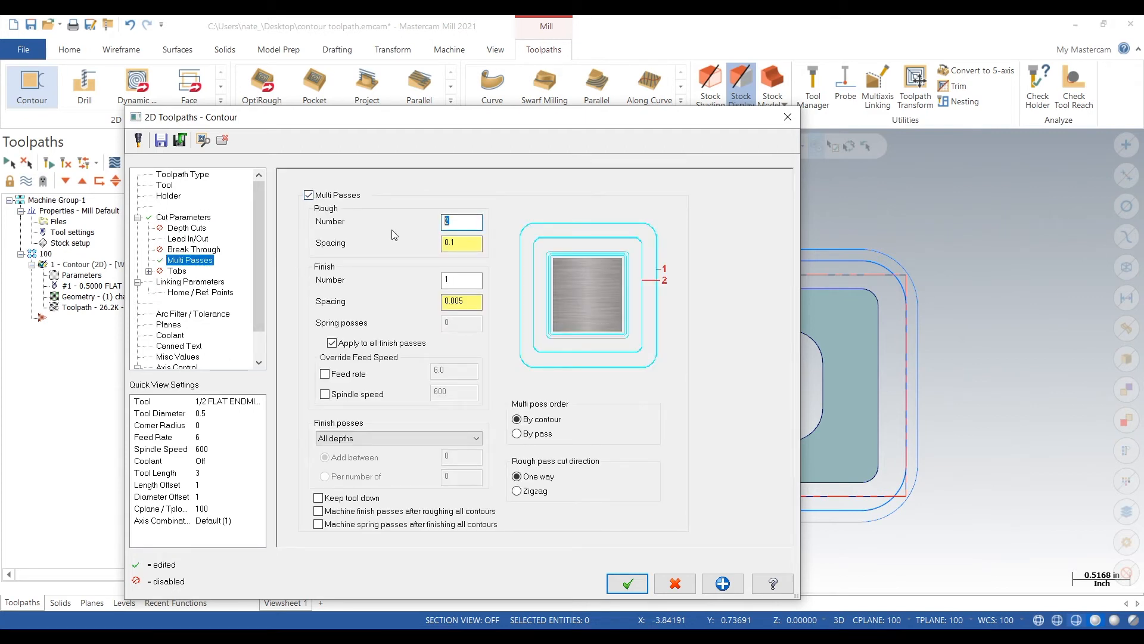
text(1)
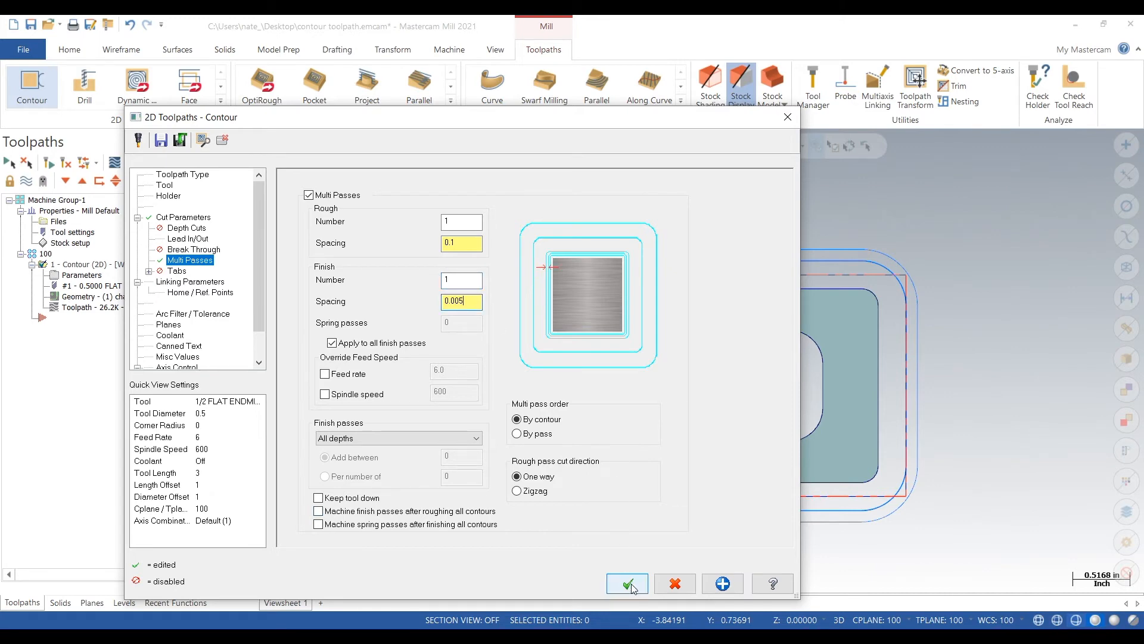
click(626, 583)
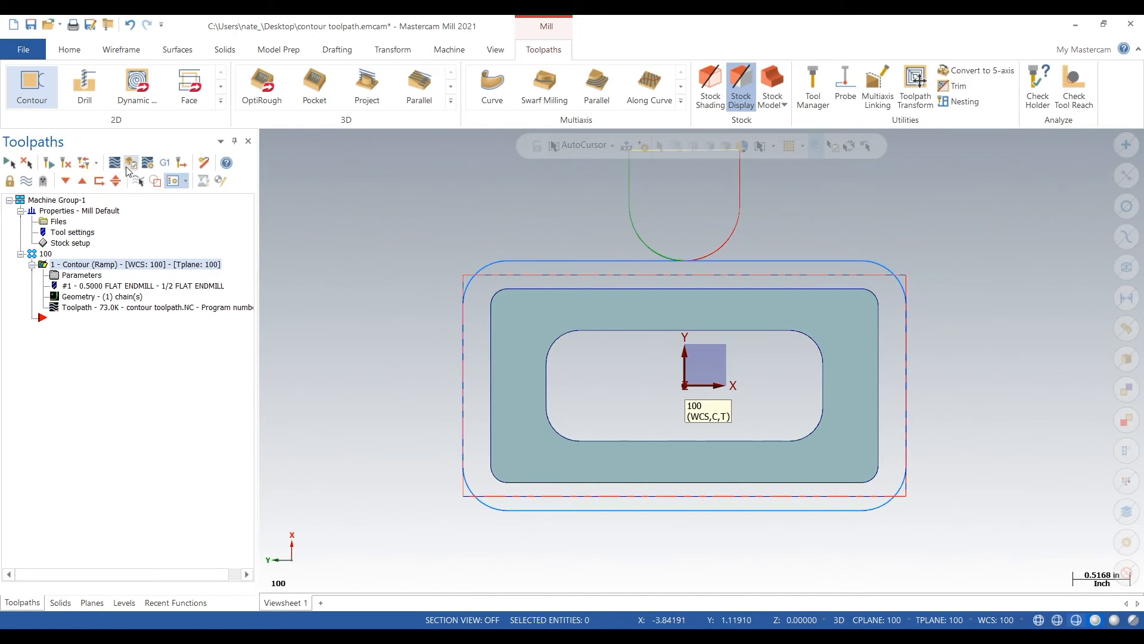
Launch verification of the ramp contour toolpath in Mastercam Simulator.
click(131, 162)
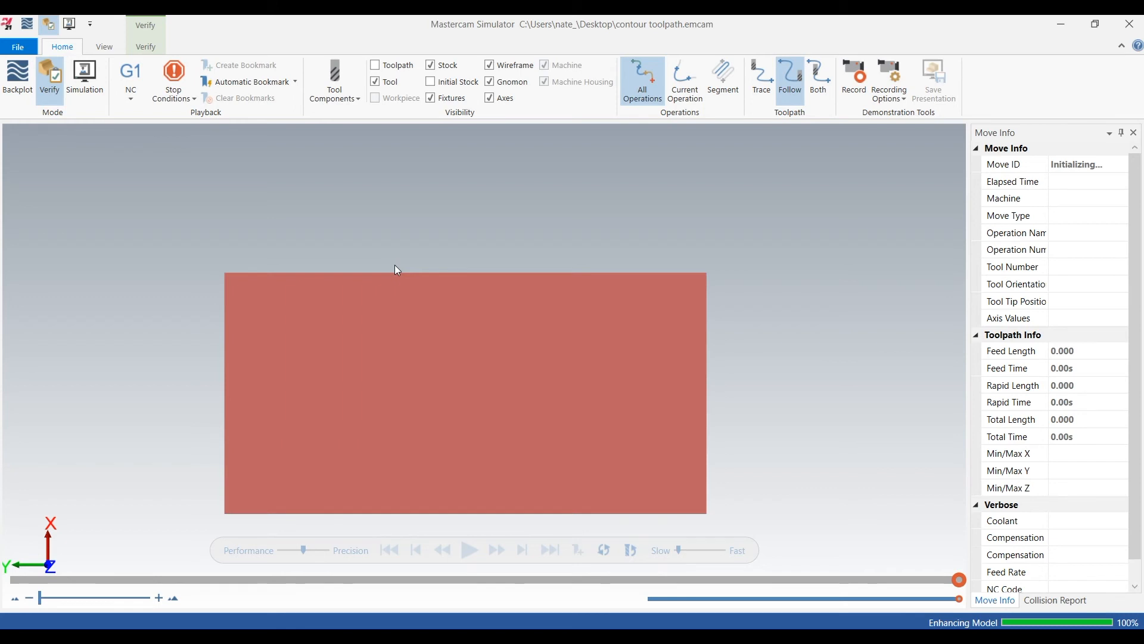
Simulate the ramp contour cut on the stock block, then return to the Mill model.
click(469, 549)
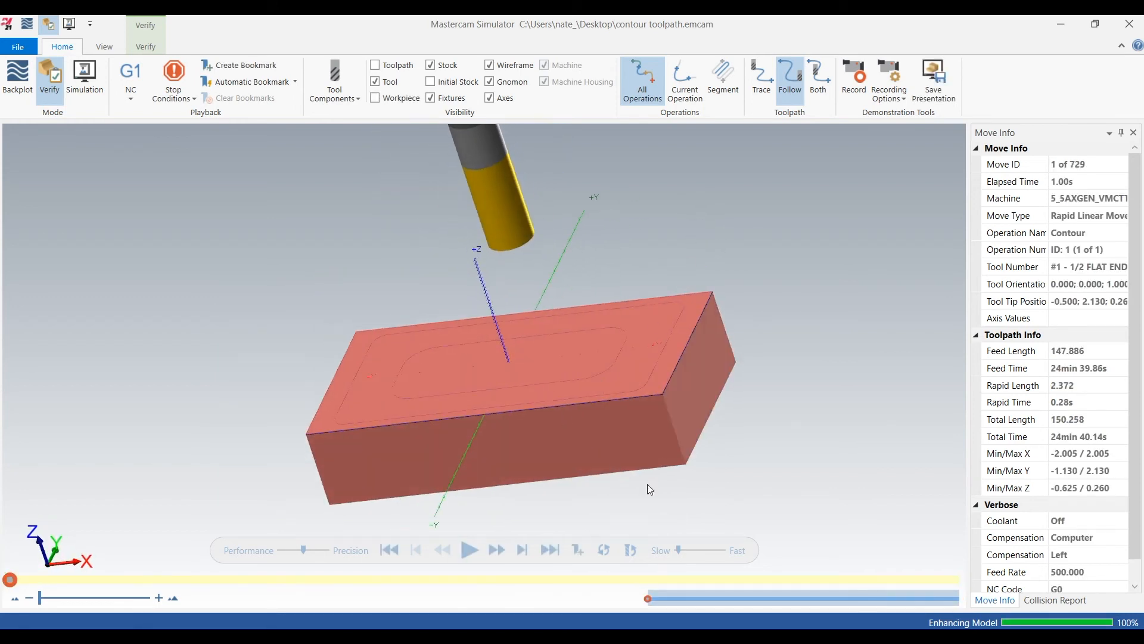
click(470, 551)
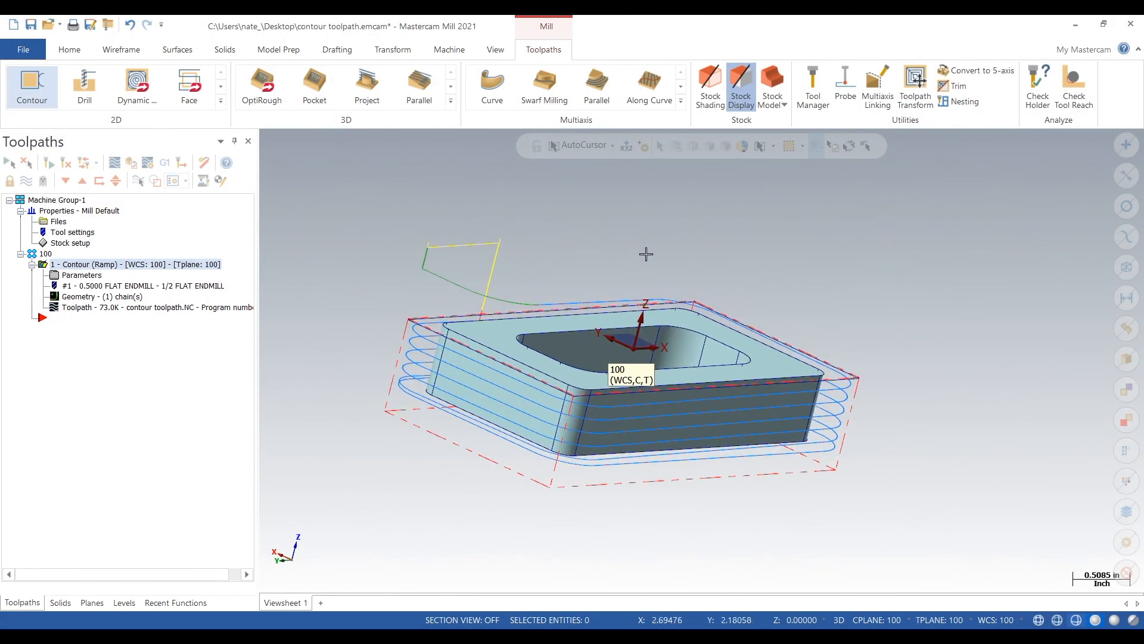
drag(646, 254, 624, 265)
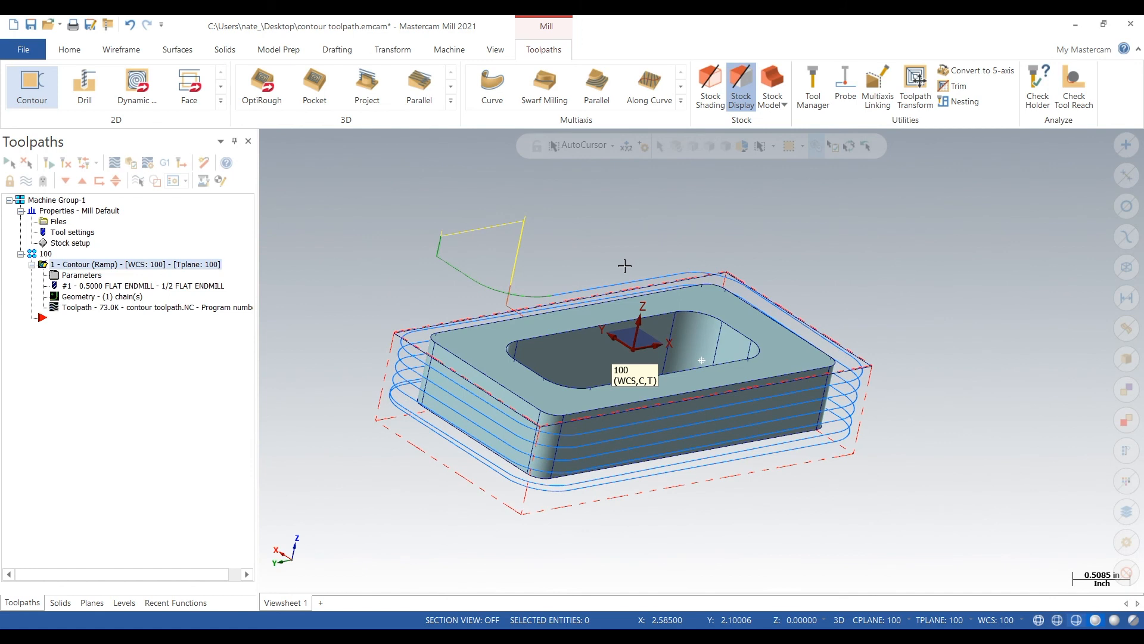
mouse_move(976, 326)
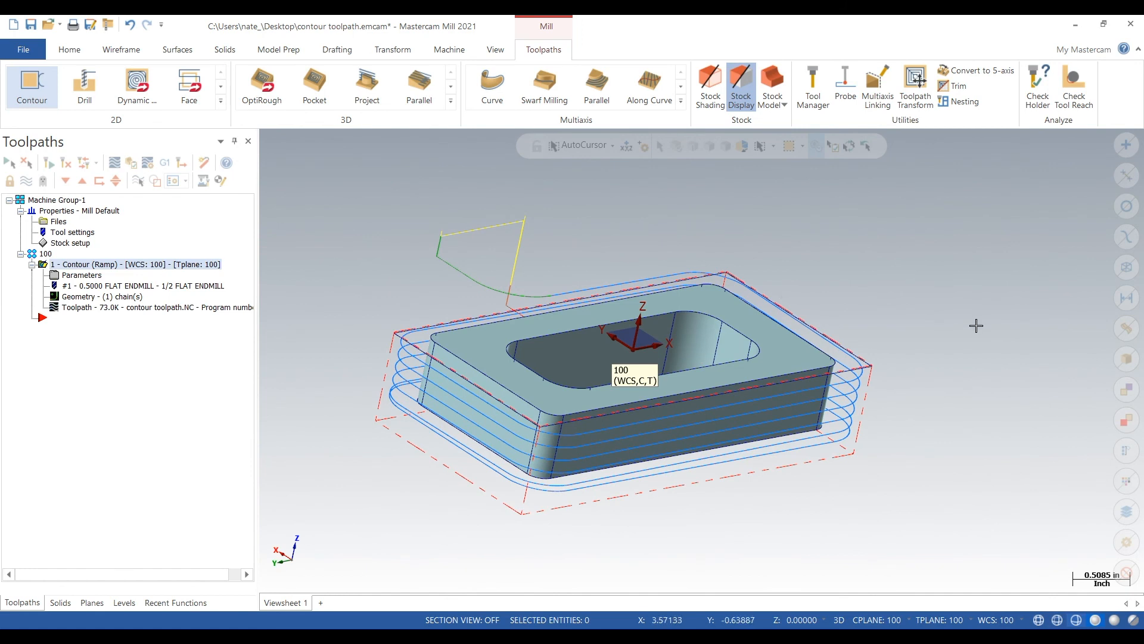